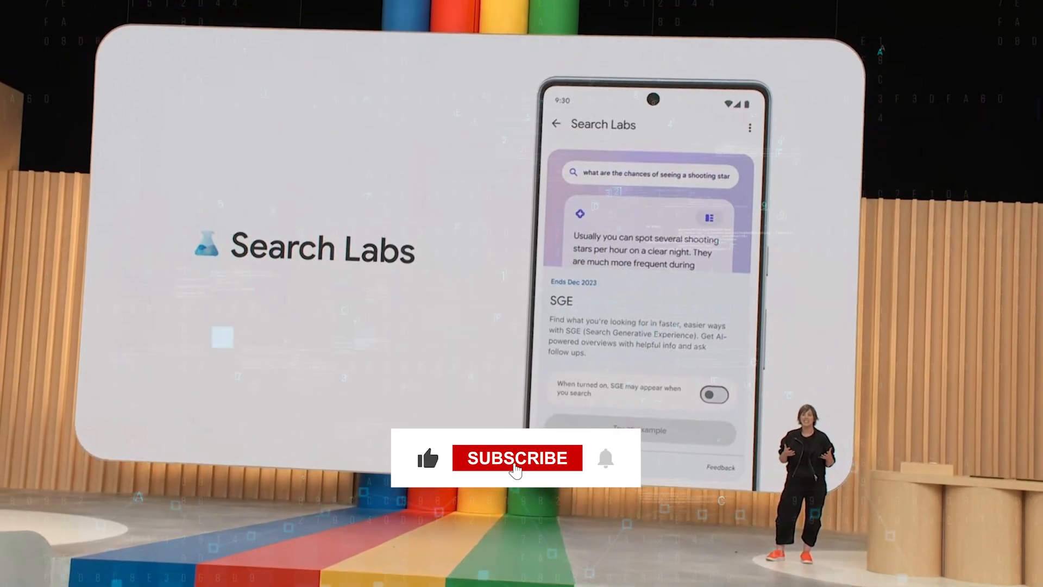
click(517, 458)
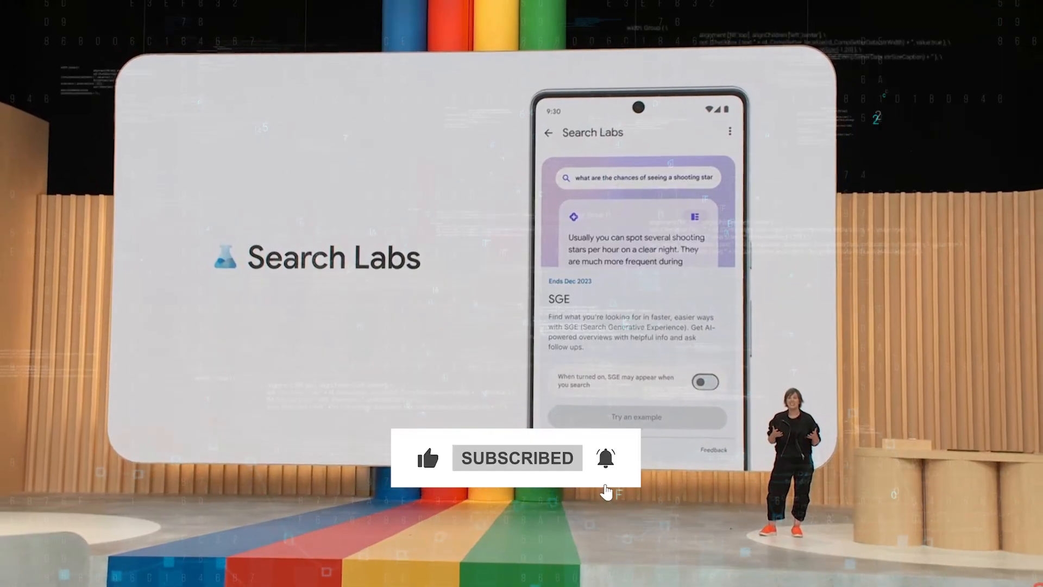